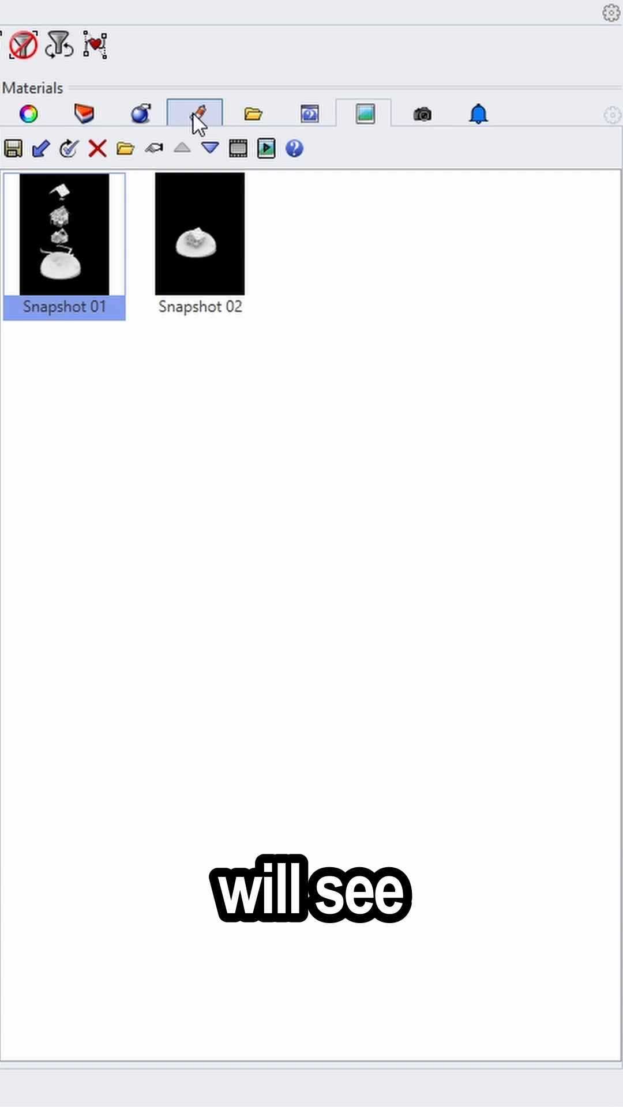
Show the document's Materials panel and look through the material list
{"action": "left_click", "coordinate": [195, 113]}
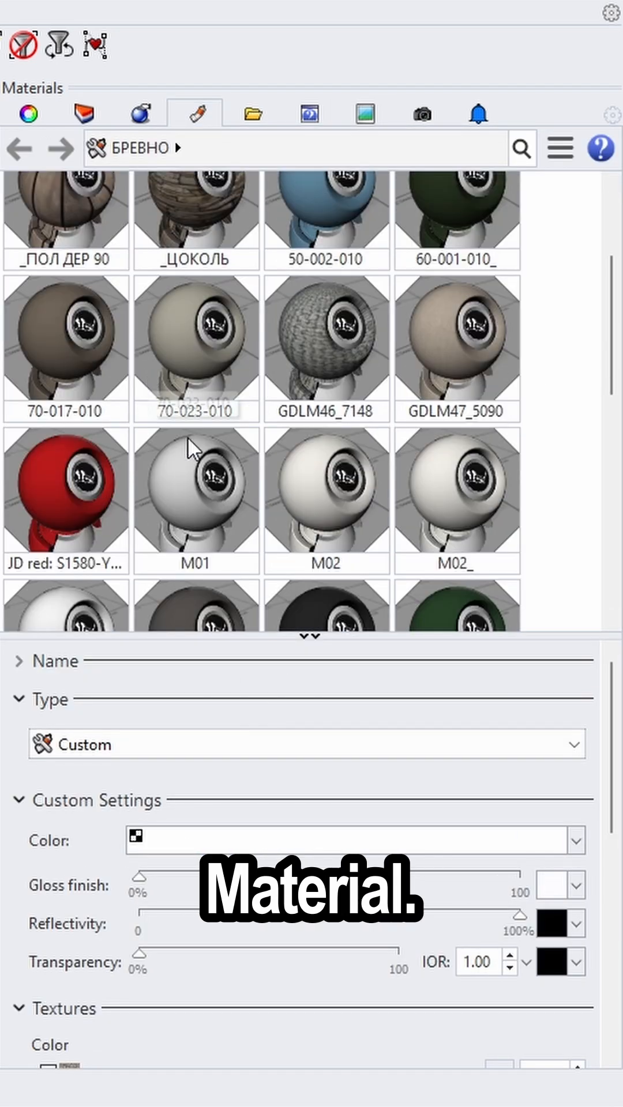
{"action": "scroll", "scroll_direction": "down", "scroll_amount": 3}
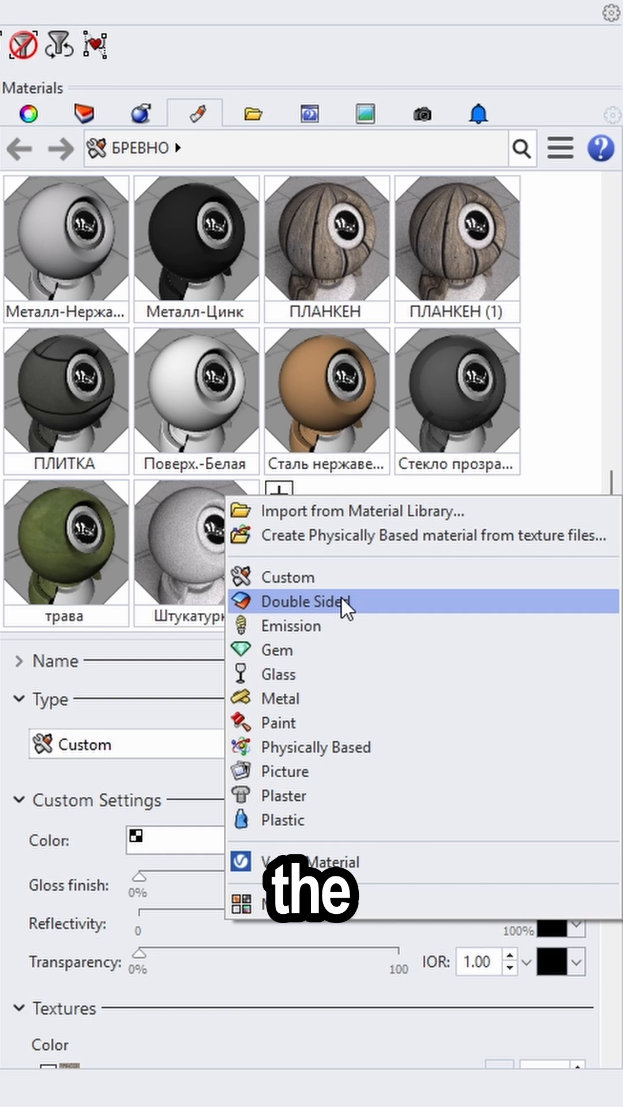
{"action": "mouse_move", "coordinate": [363, 511]}
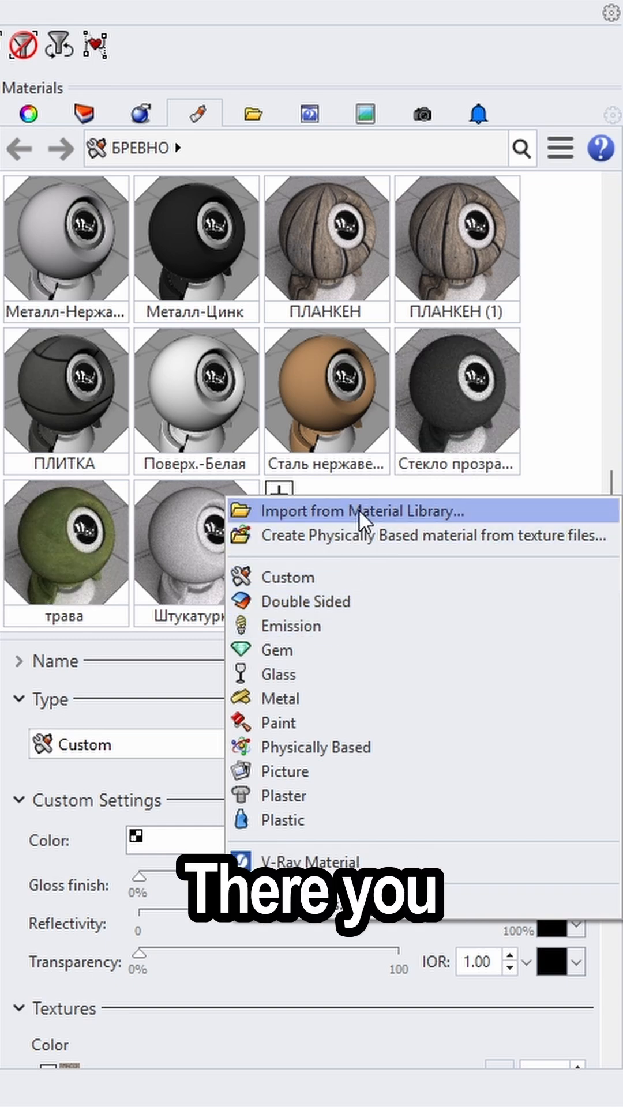
Browse the Render Content material library folders via Import from Material Library, then return to the viewport
{"action": "left_click", "coordinate": [354, 510]}
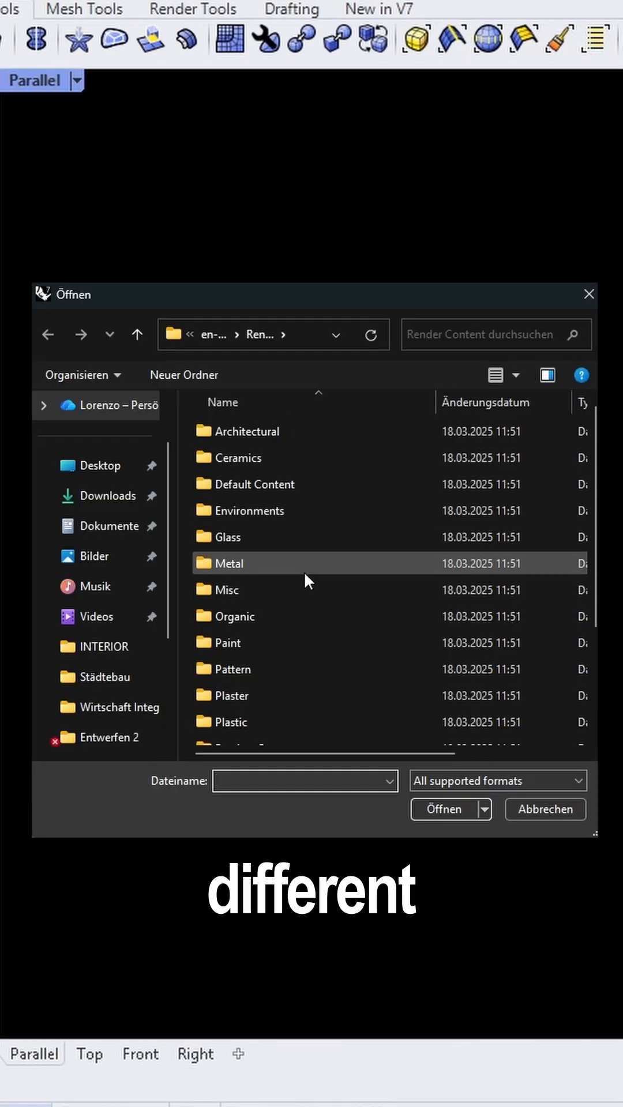
{"action": "left_click", "coordinate": [250, 430]}
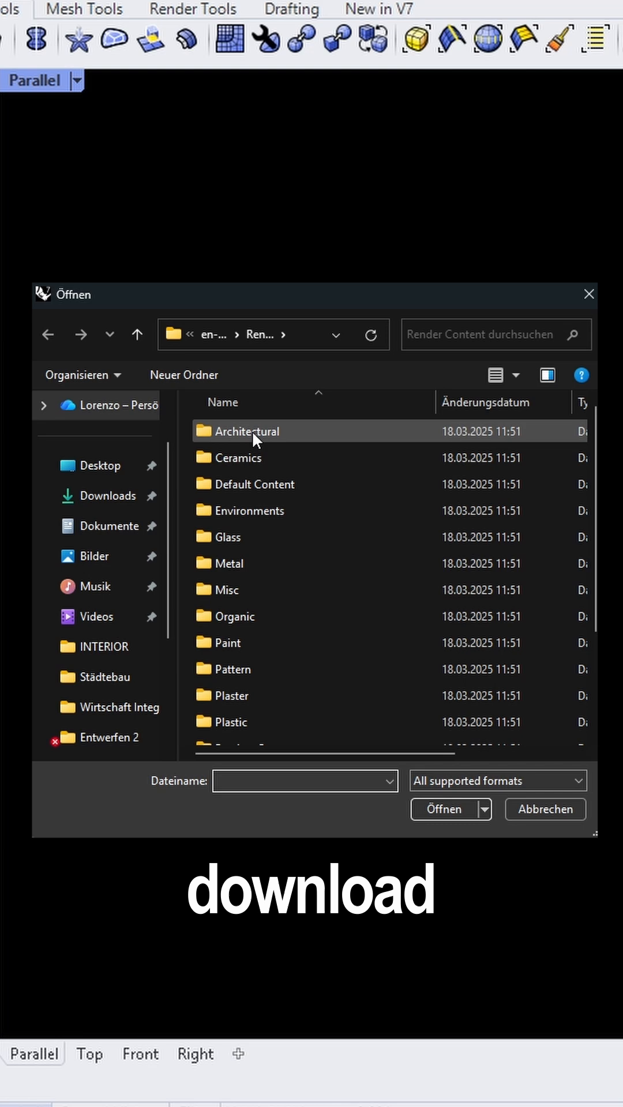
{"action": "double_click", "coordinate": [253, 430]}
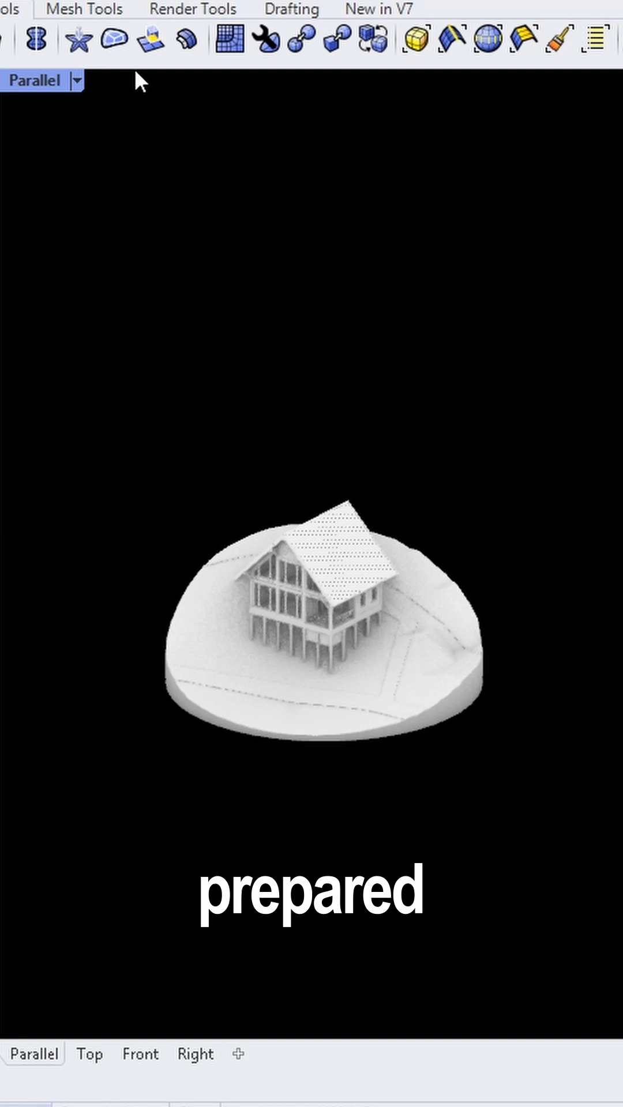
Switch the Parallel viewport's display mode from the viewport menu
{"action": "left_click", "coordinate": [73, 80]}
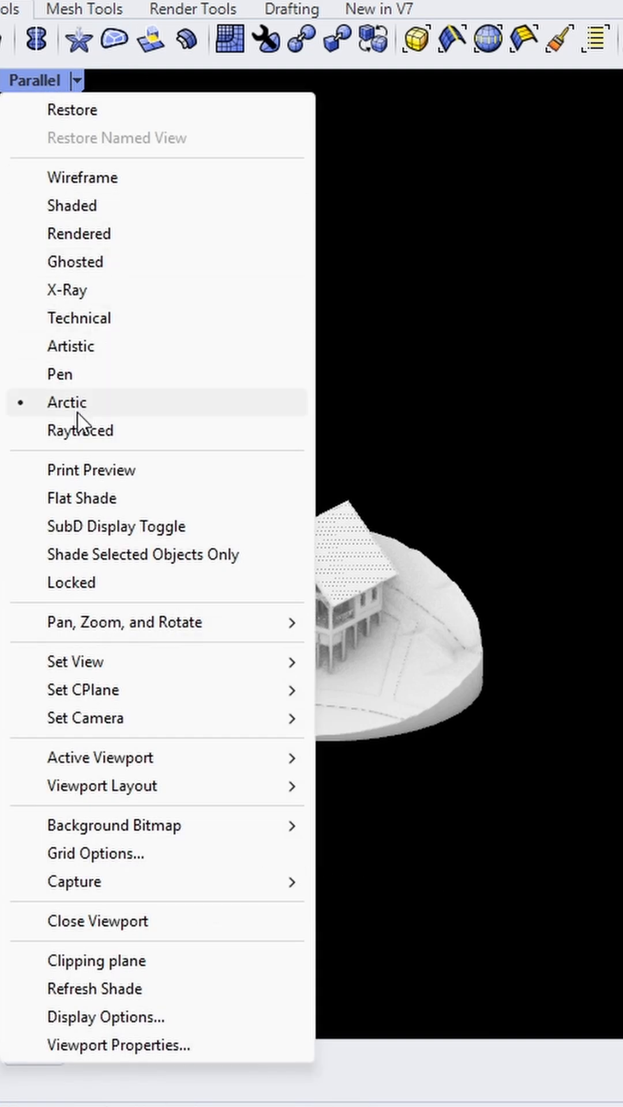
{"action": "left_click", "coordinate": [78, 233]}
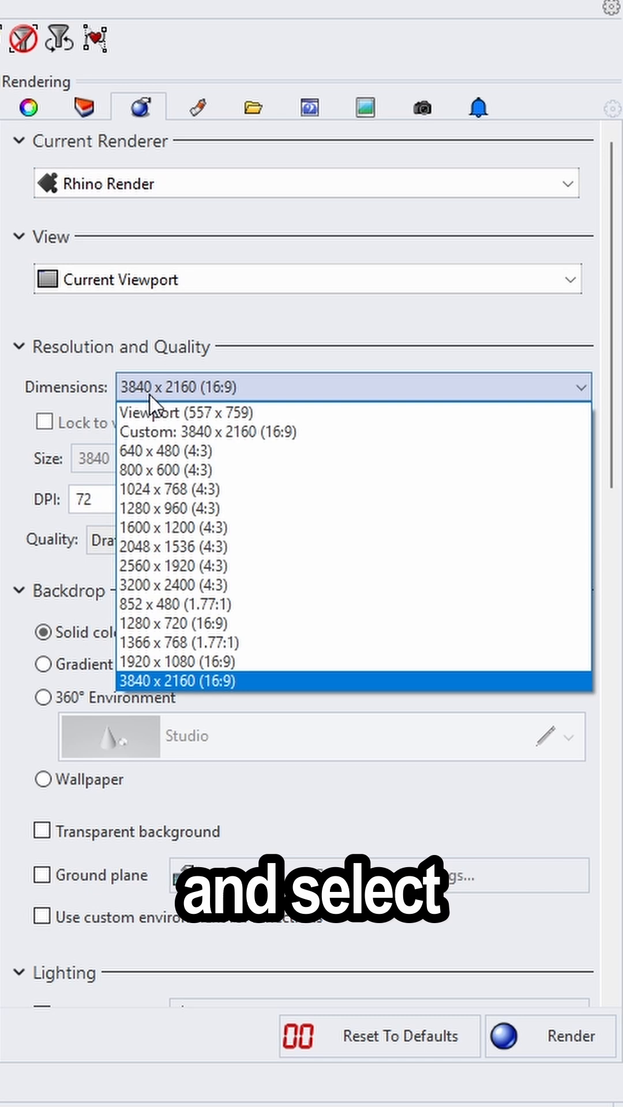
Set render output to 3840 x 2160, Final quality, with a transparent background
{"action": "left_click", "coordinate": [177, 680]}
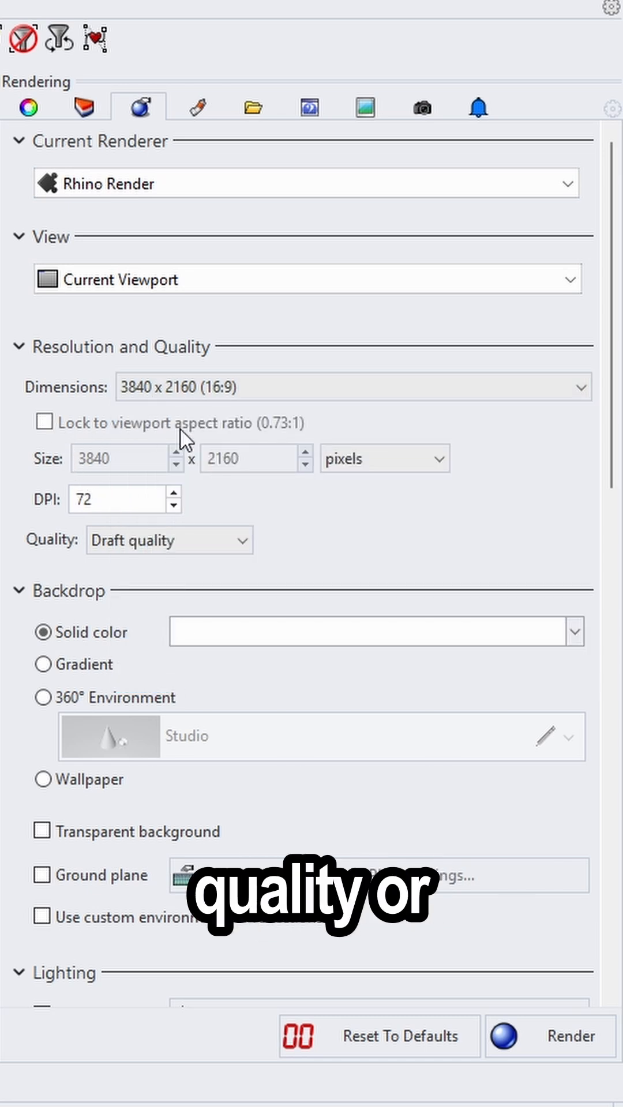
{"action": "left_click", "coordinate": [169, 539]}
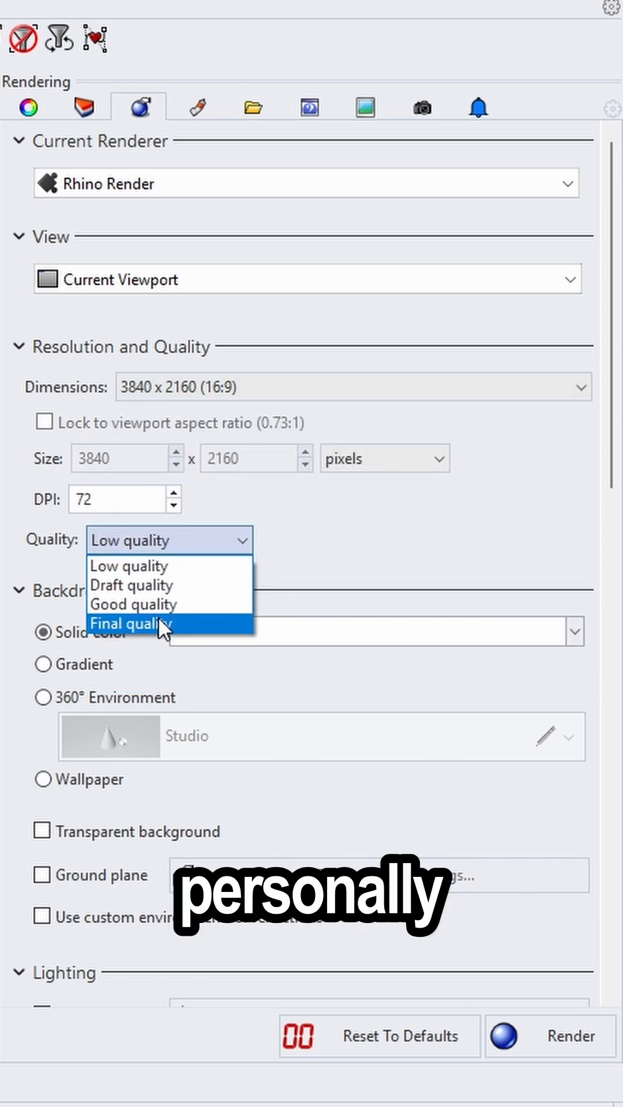
{"action": "left_click", "coordinate": [132, 624]}
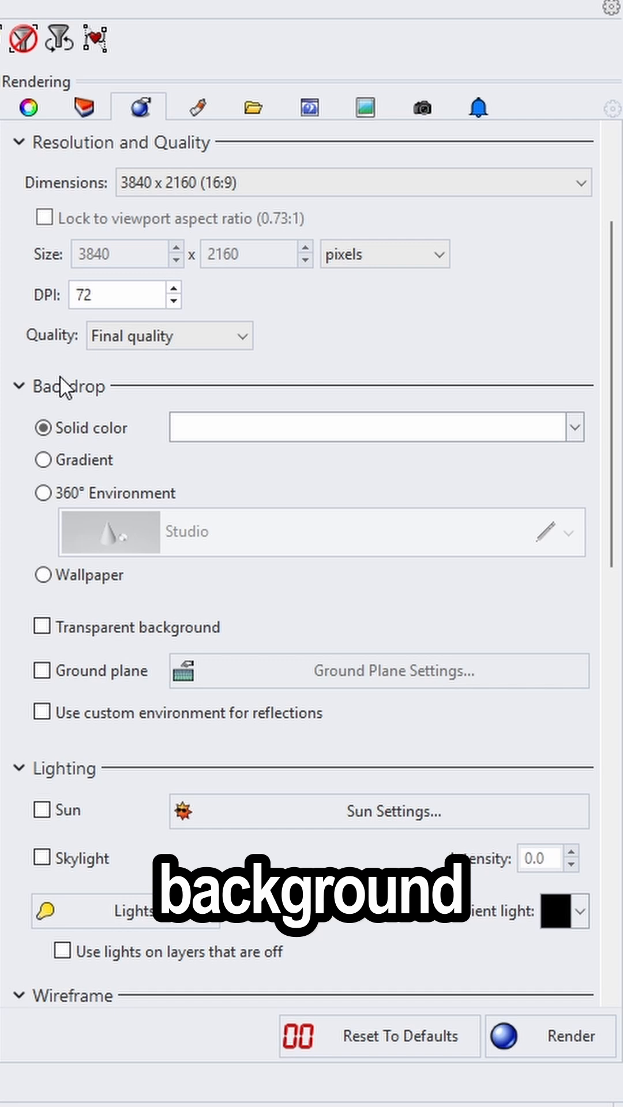
{"action": "left_click", "coordinate": [42, 627]}
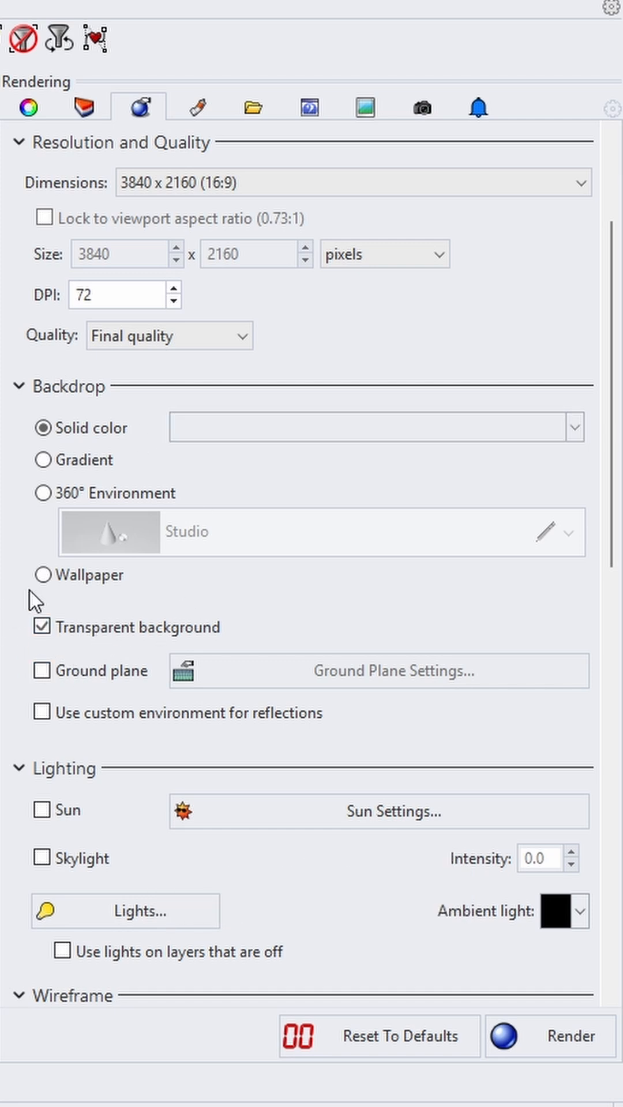
{"action": "scroll", "scroll_direction": "down", "scroll_amount": 3}
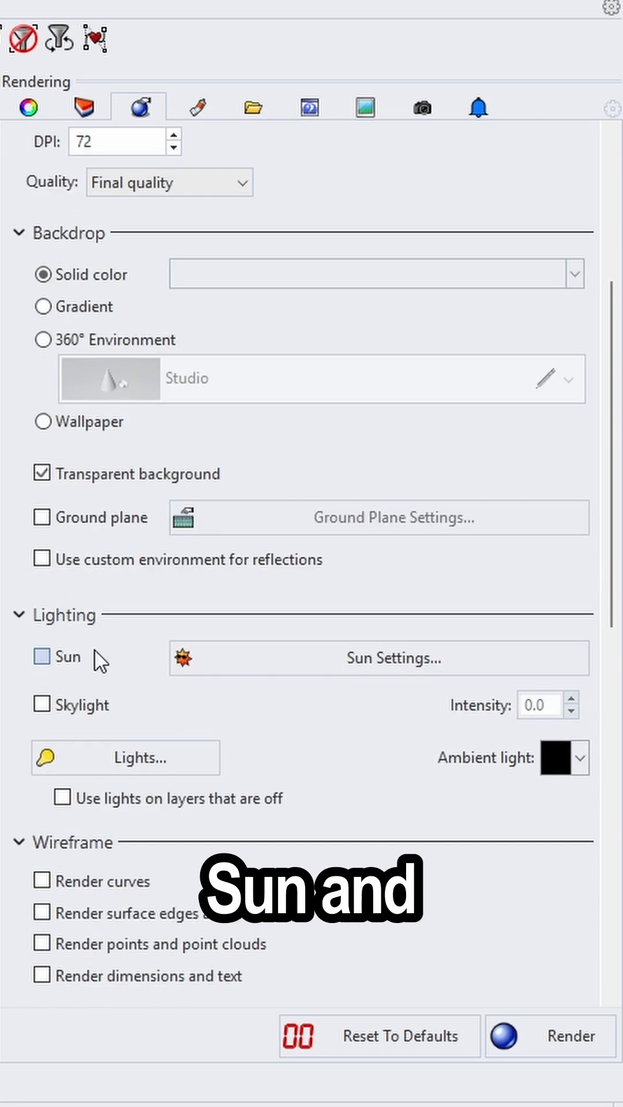
Turn on the Sun and place it at azimuth 122° in Sun Settings
{"action": "left_click", "coordinate": [43, 656]}
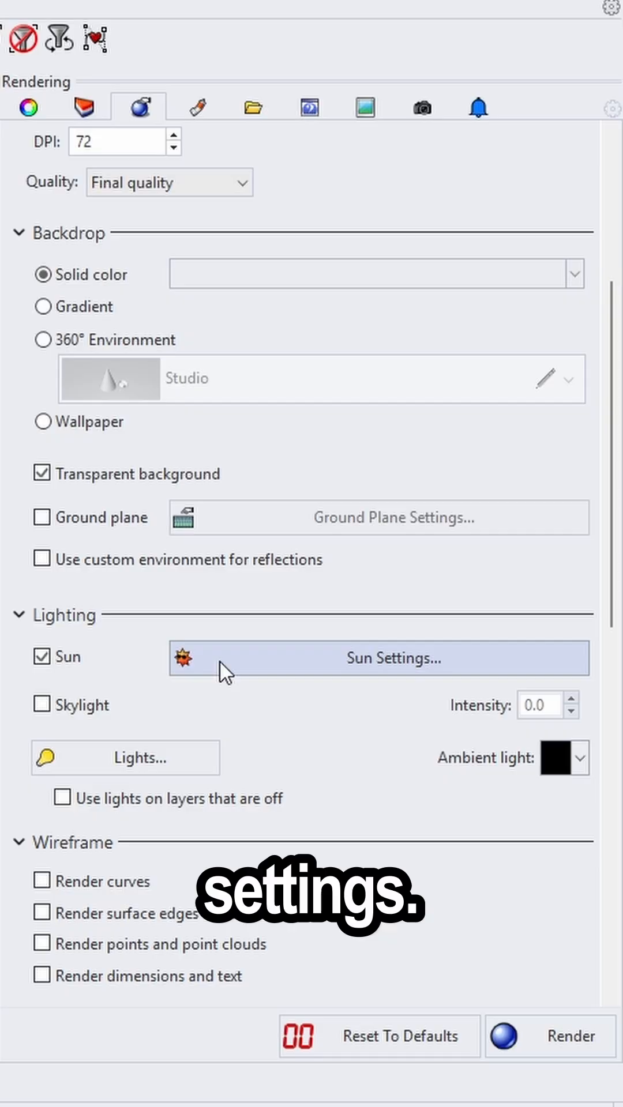
{"action": "left_click", "coordinate": [379, 657]}
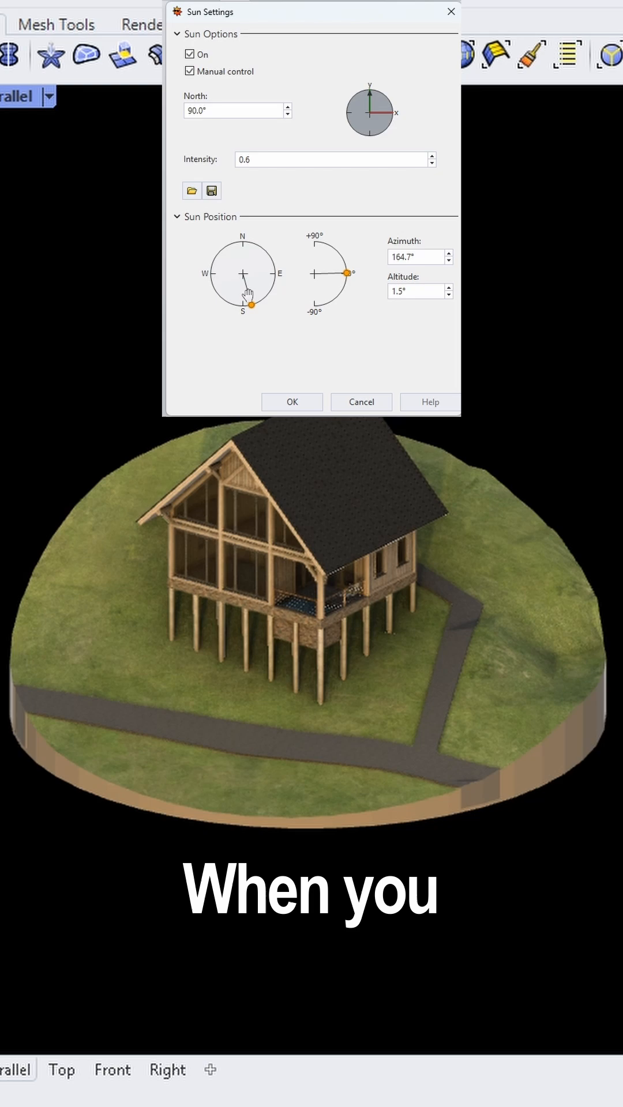
{"action": "left_click_drag", "start_coordinate": [251, 304], "coordinate": [268, 292]}
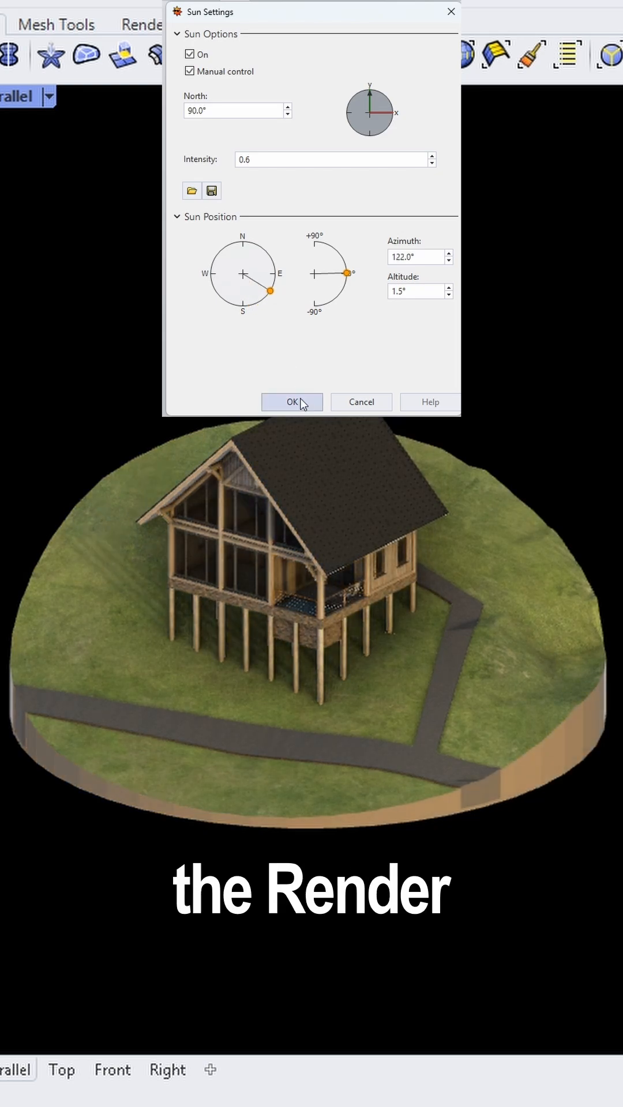
{"action": "left_click", "coordinate": [292, 401]}
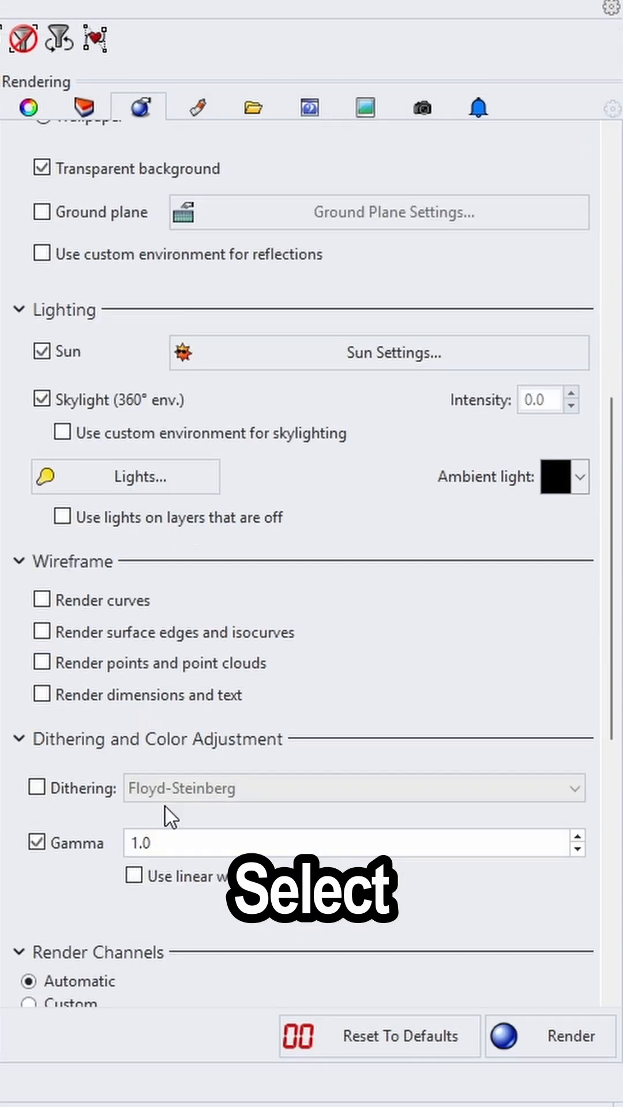
{"action": "scroll", "scroll_direction": "down", "scroll_amount": 3}
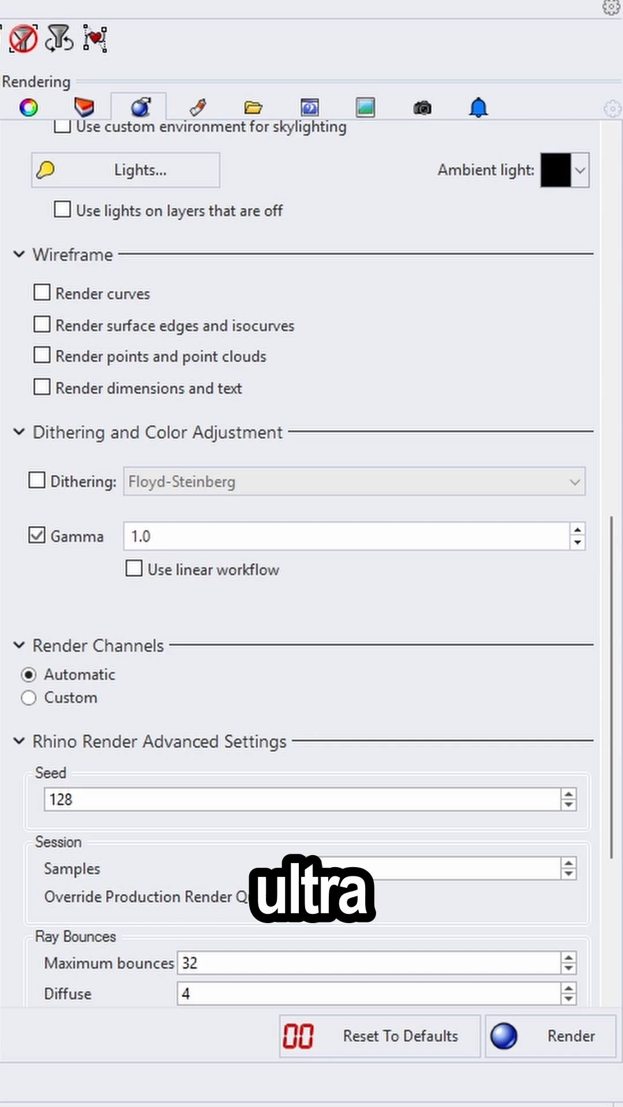
{"action": "scroll", "scroll_direction": "down", "scroll_amount": 3}
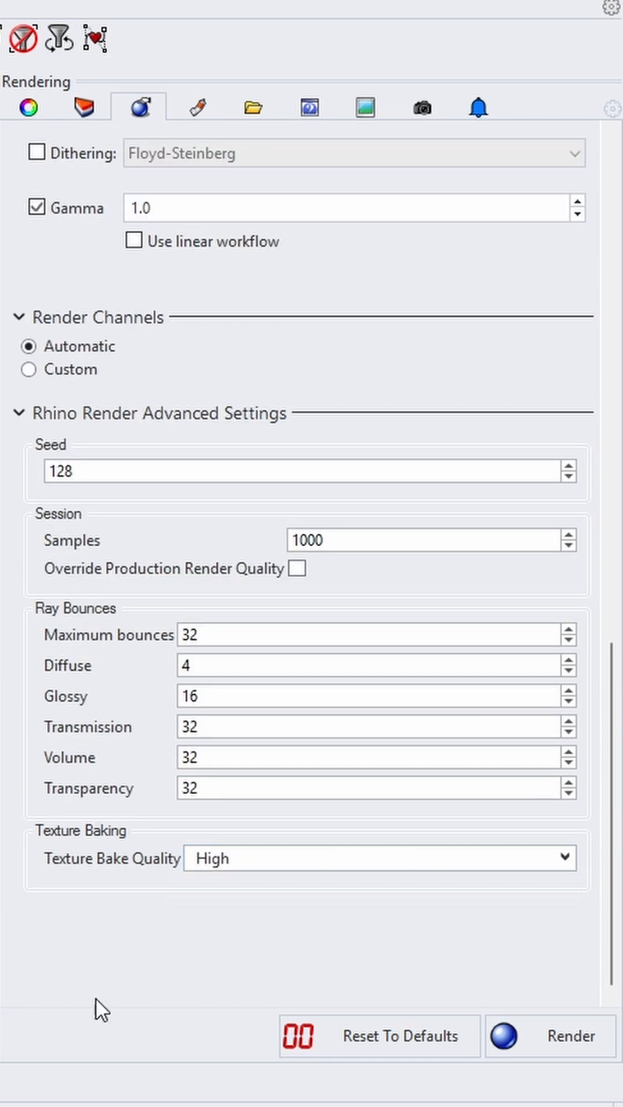